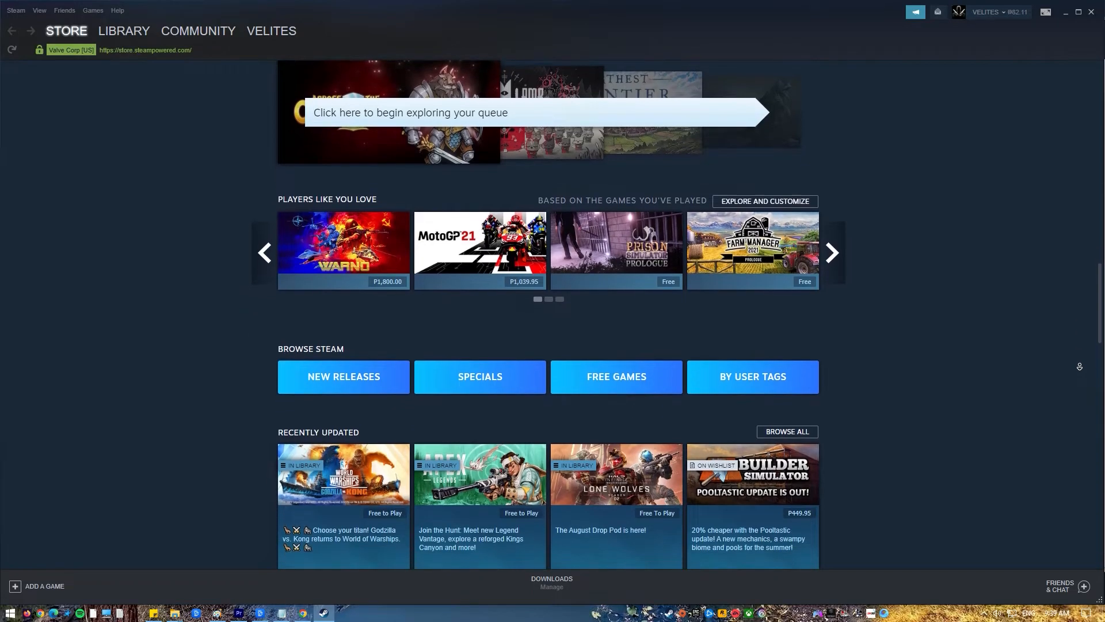
Clear the local download cache from Settings > Downloads and confirm the sign-in warning
scroll("down", 3)
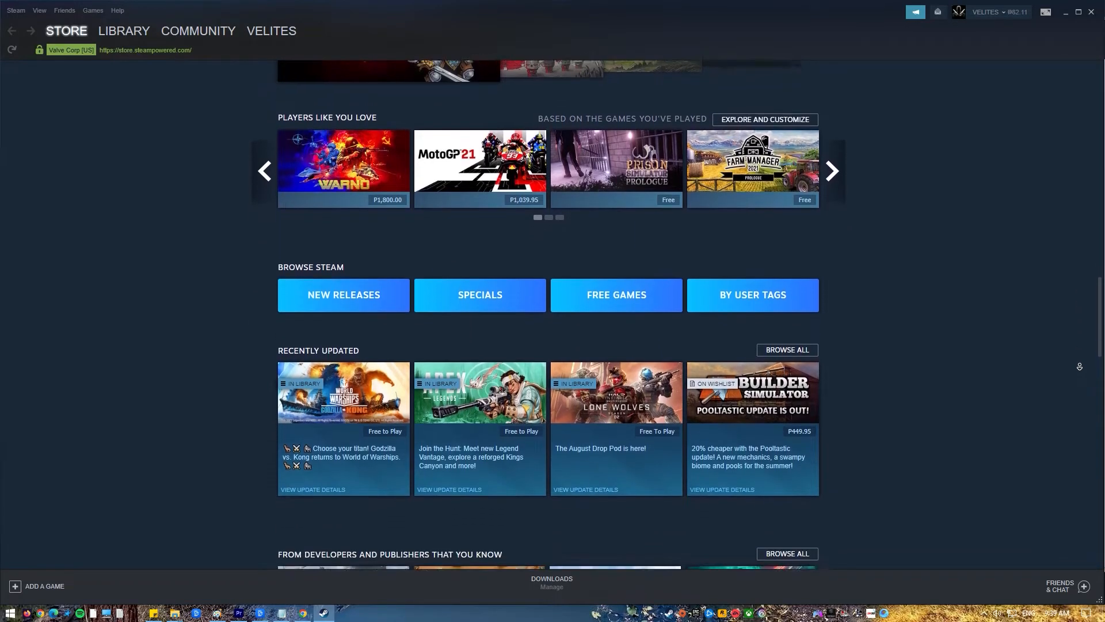
scroll("down", 3)
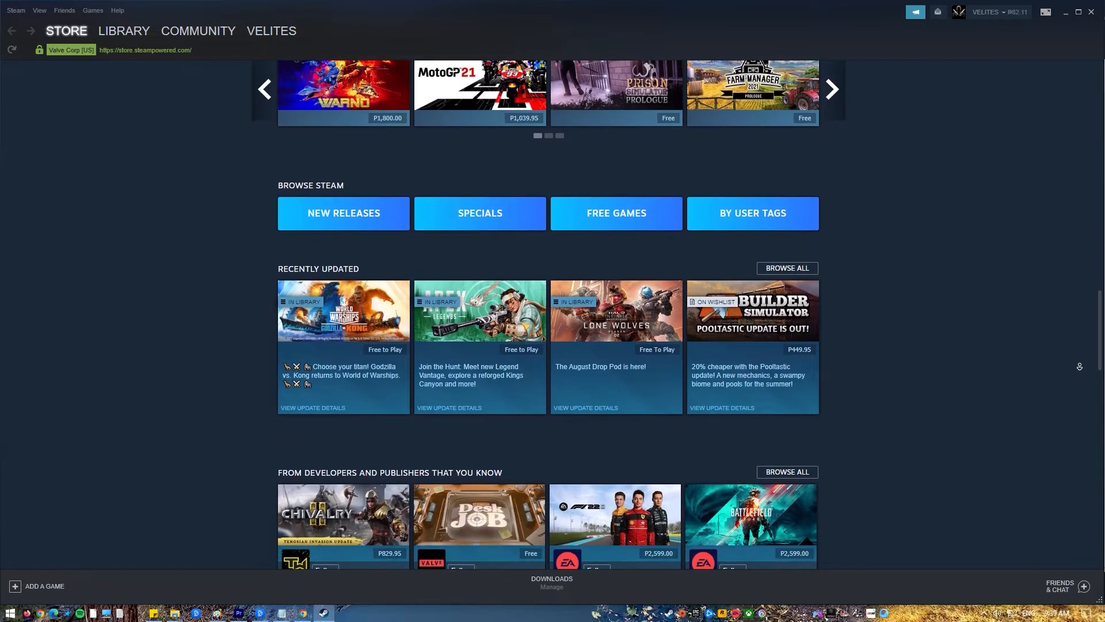
scroll("down", 3)
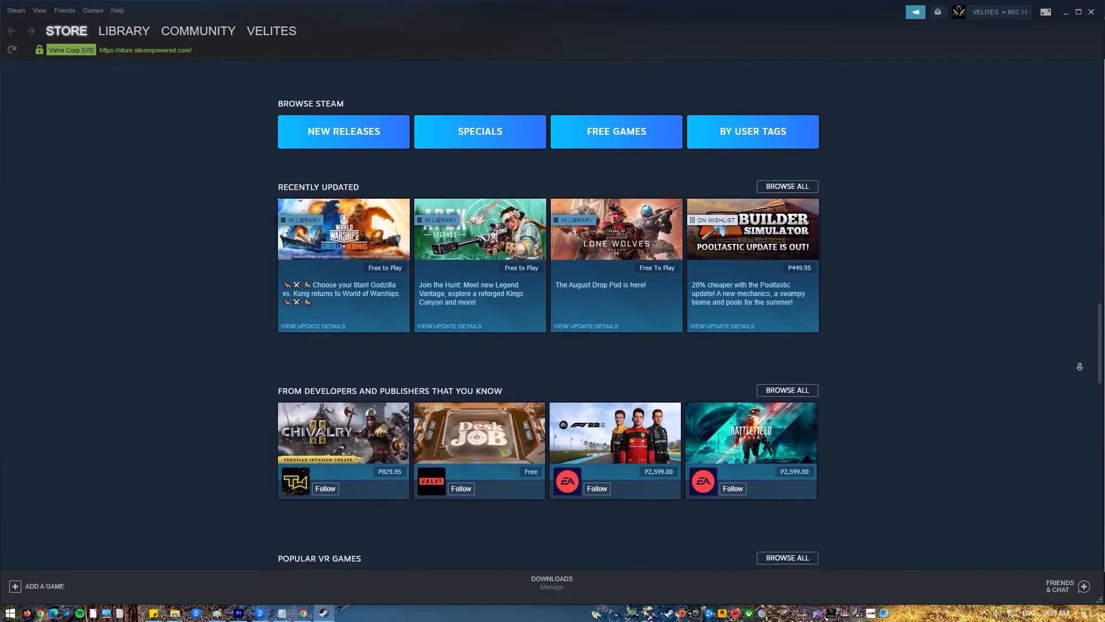
scroll("down", 3)
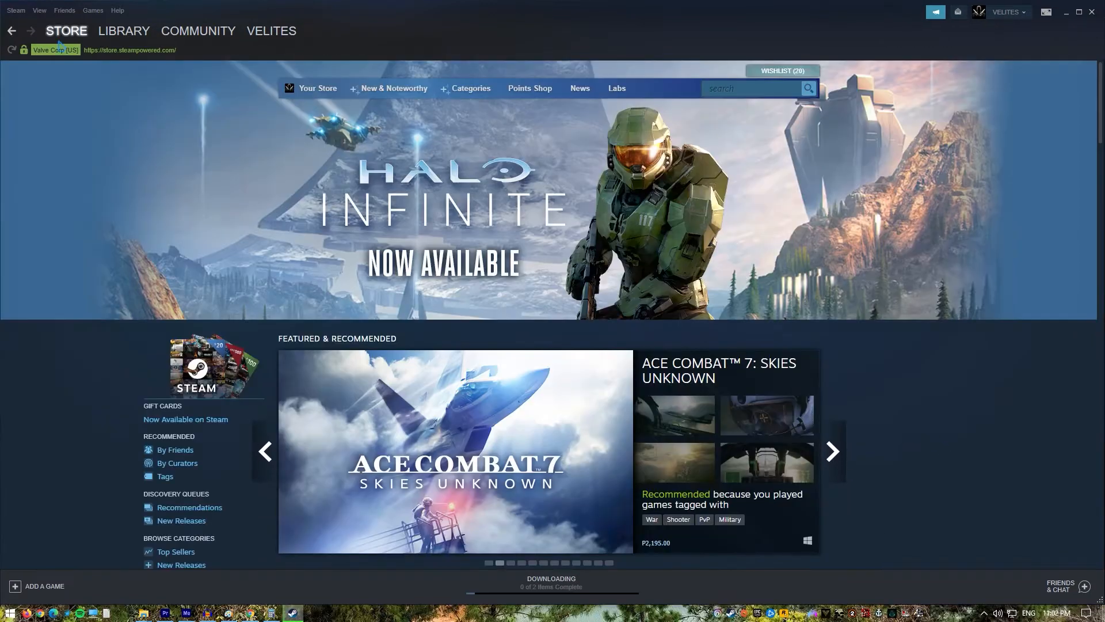
left_click(13, 10)
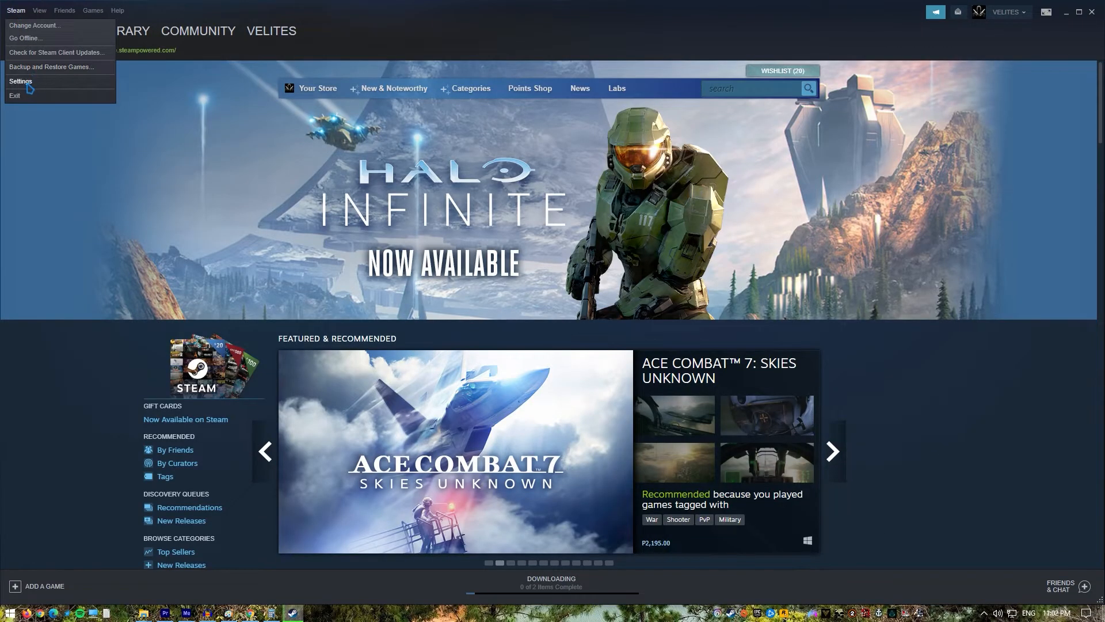
left_click(22, 80)
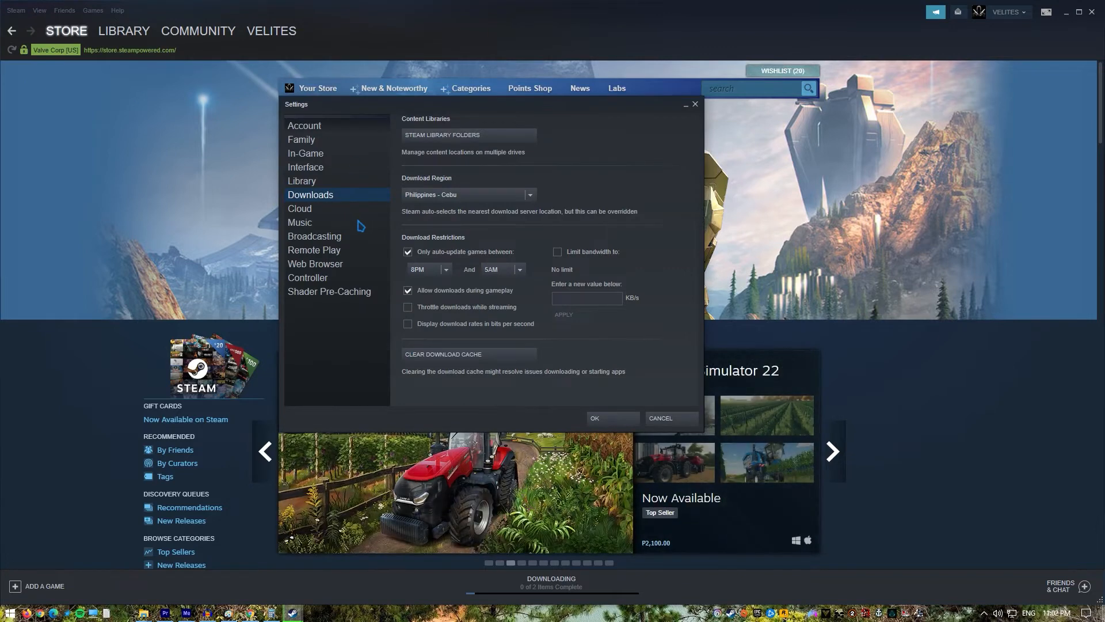
mouse_move(350, 207)
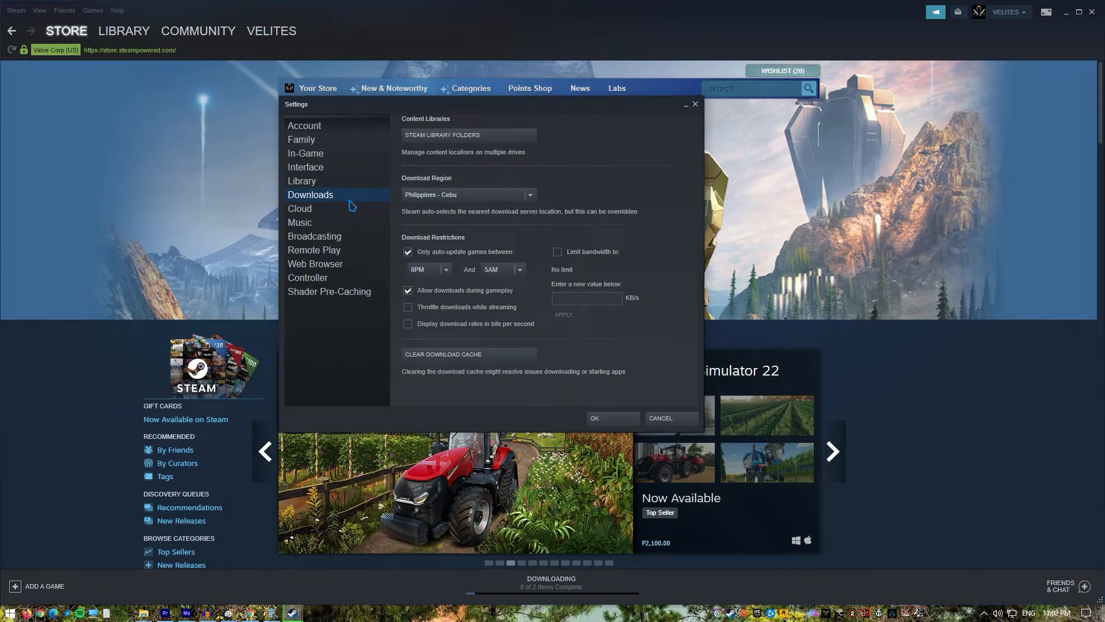
mouse_move(593, 367)
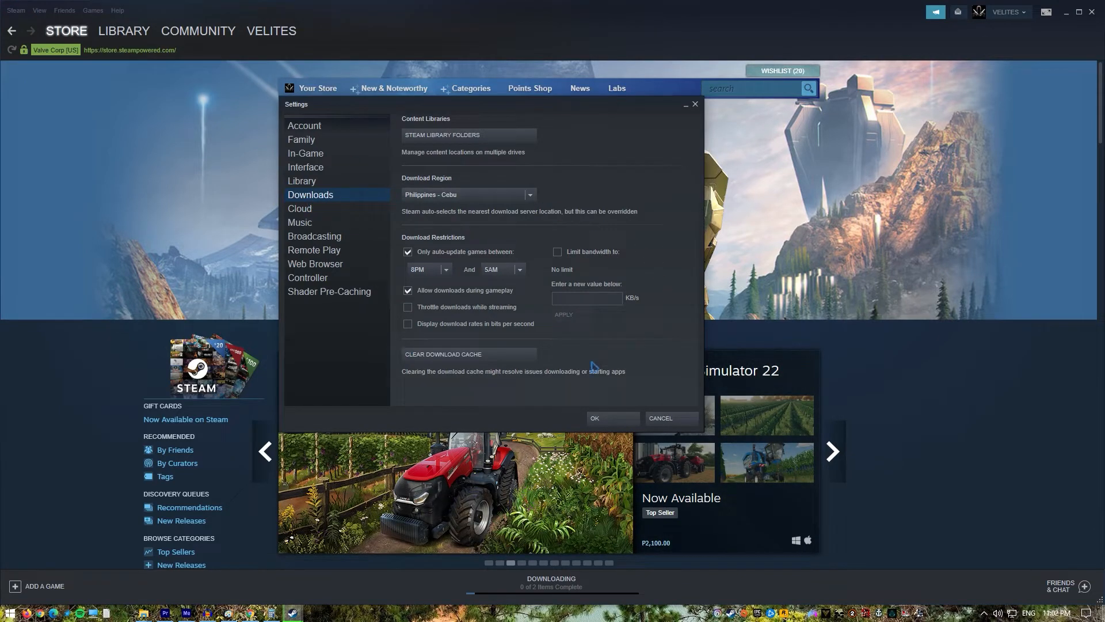
left_click(443, 354)
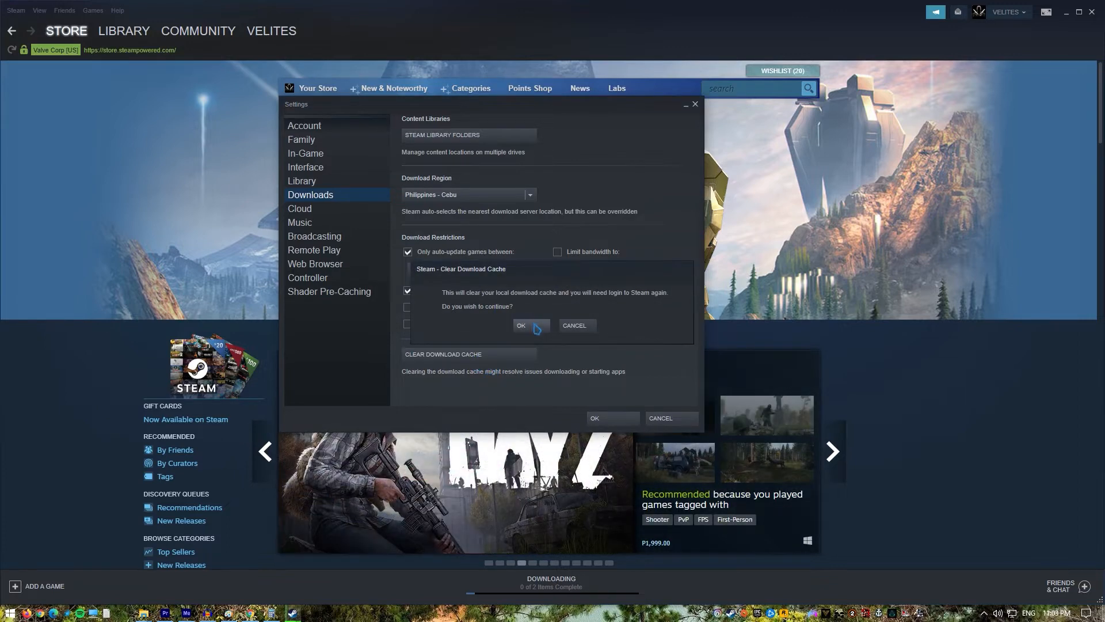
left_click(521, 324)
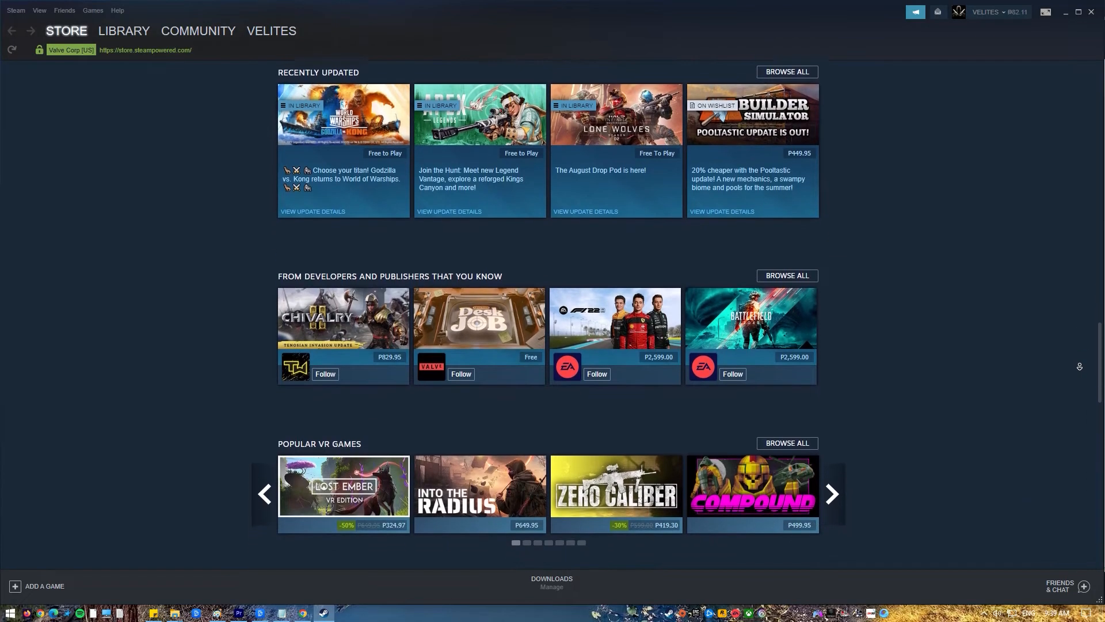
scroll("down", 3)
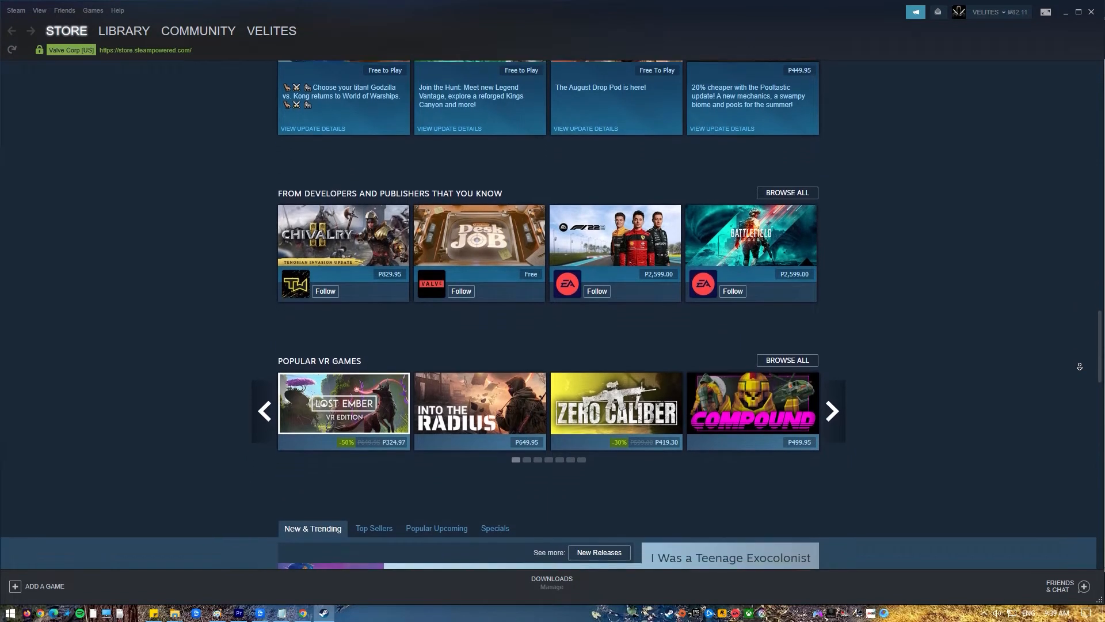
scroll("down", 3)
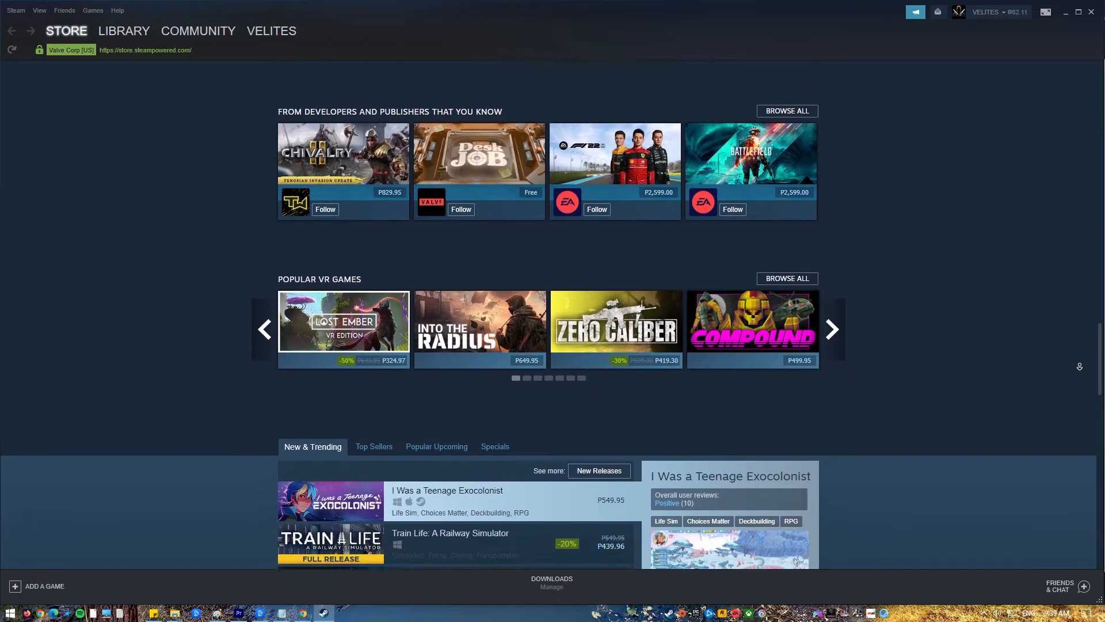
scroll("down", 3)
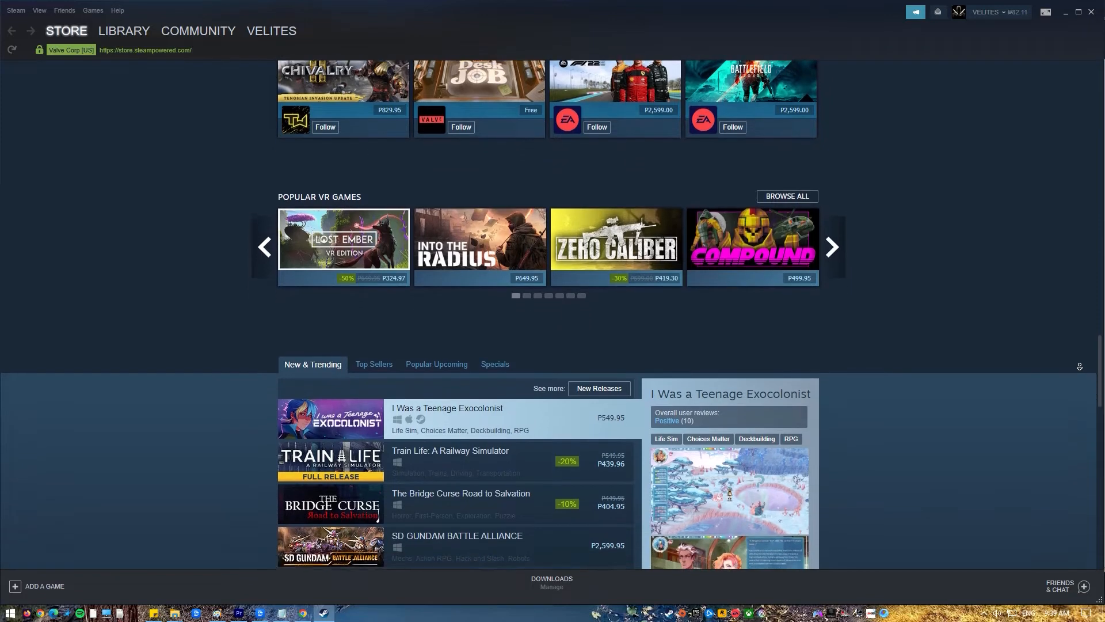
scroll("down", 3)
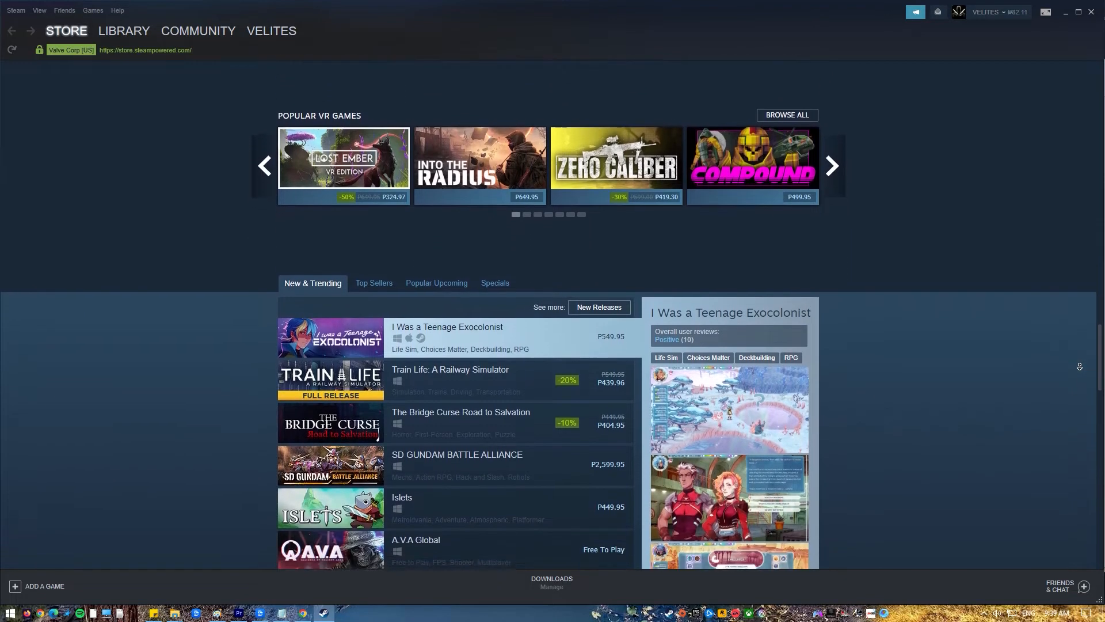
scroll("down", 3)
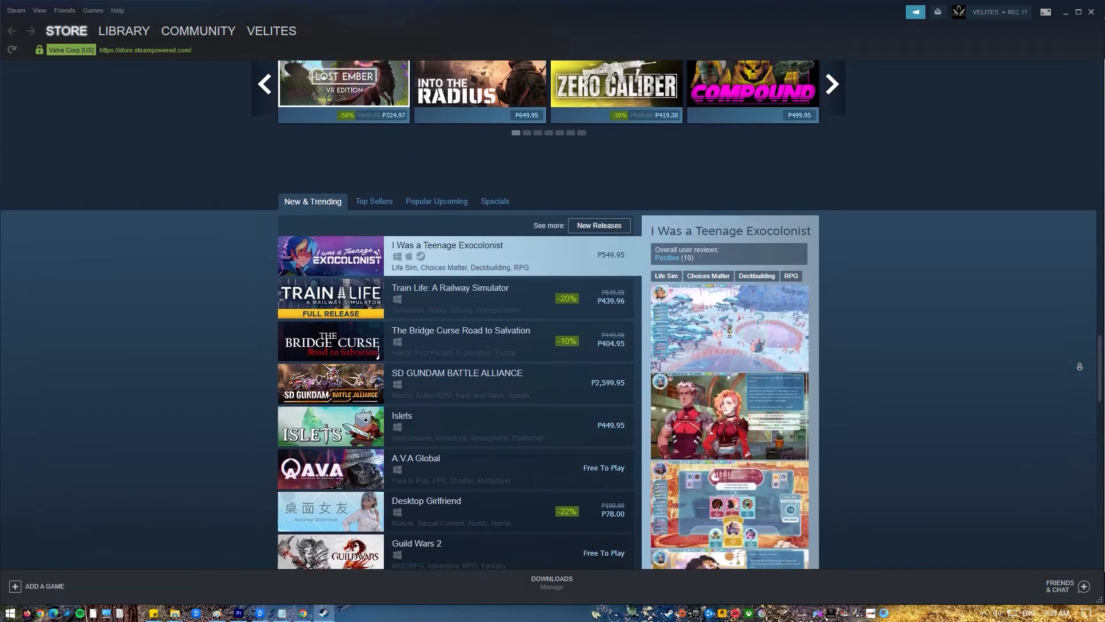
scroll("down", 3)
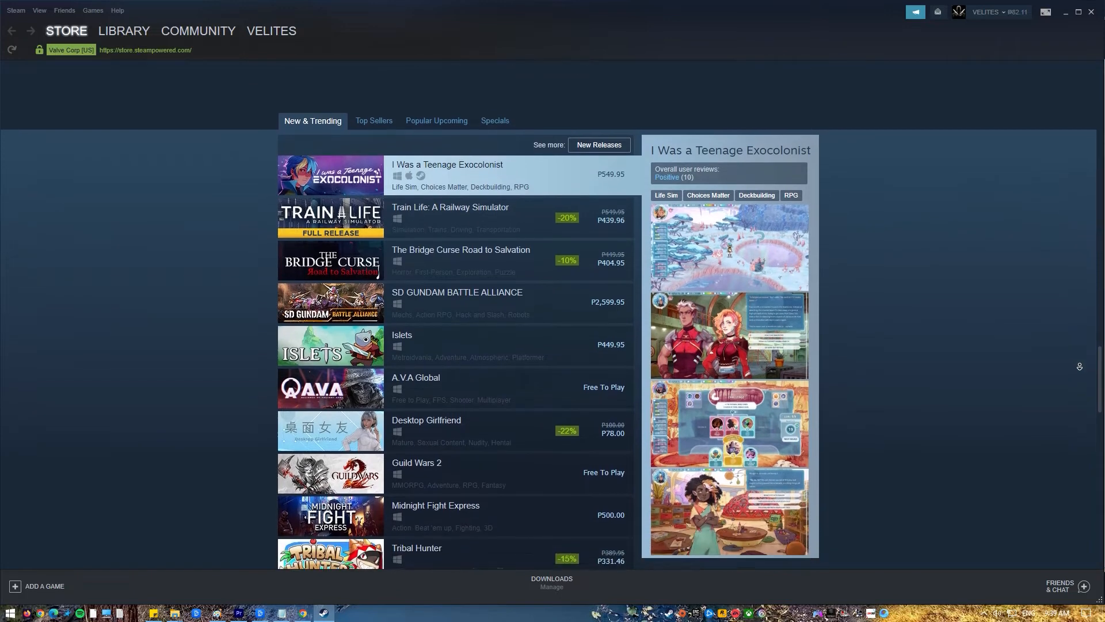
scroll("down", 3)
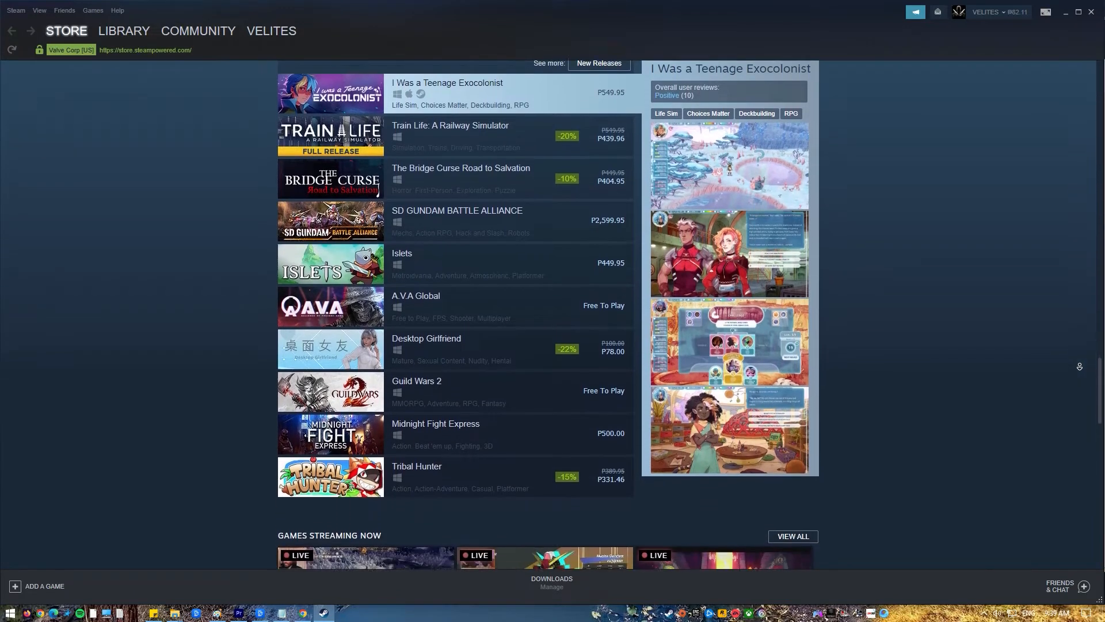
scroll("down", 3)
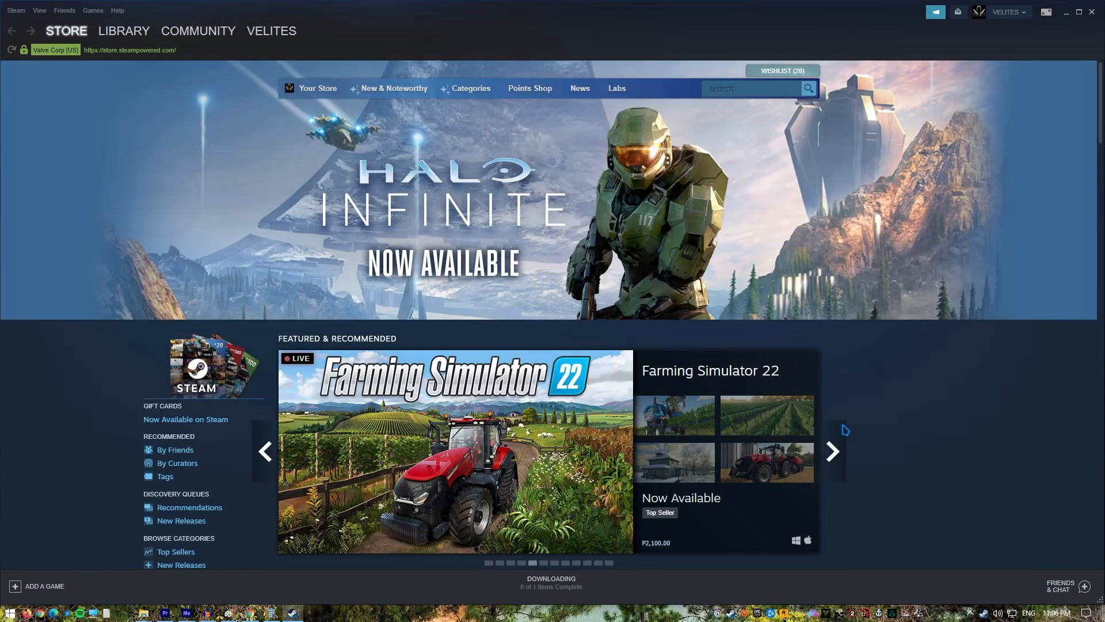
Repair the library folder at C:\Program Files (x86)\Steam via Storage Manager and close the notice
left_click(14, 9)
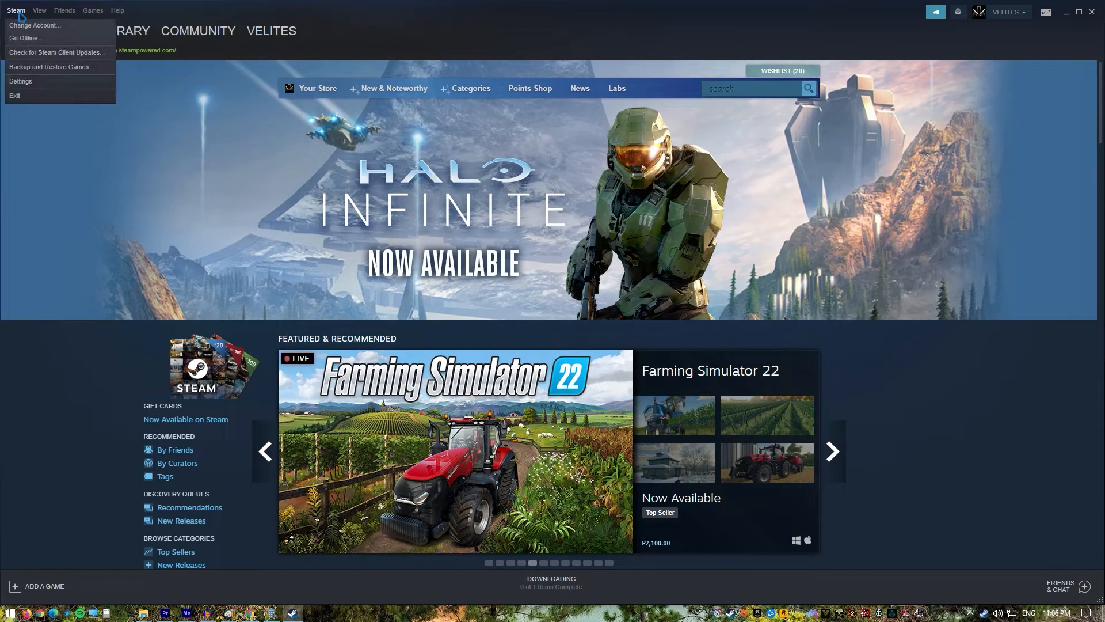
mouse_move(38, 90)
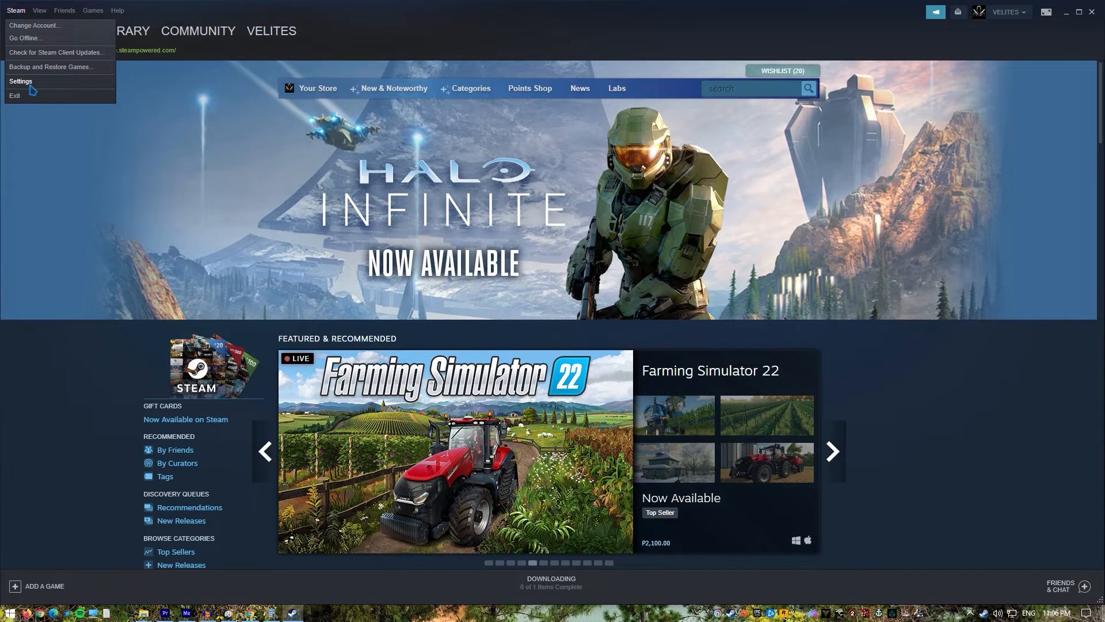
left_click(21, 80)
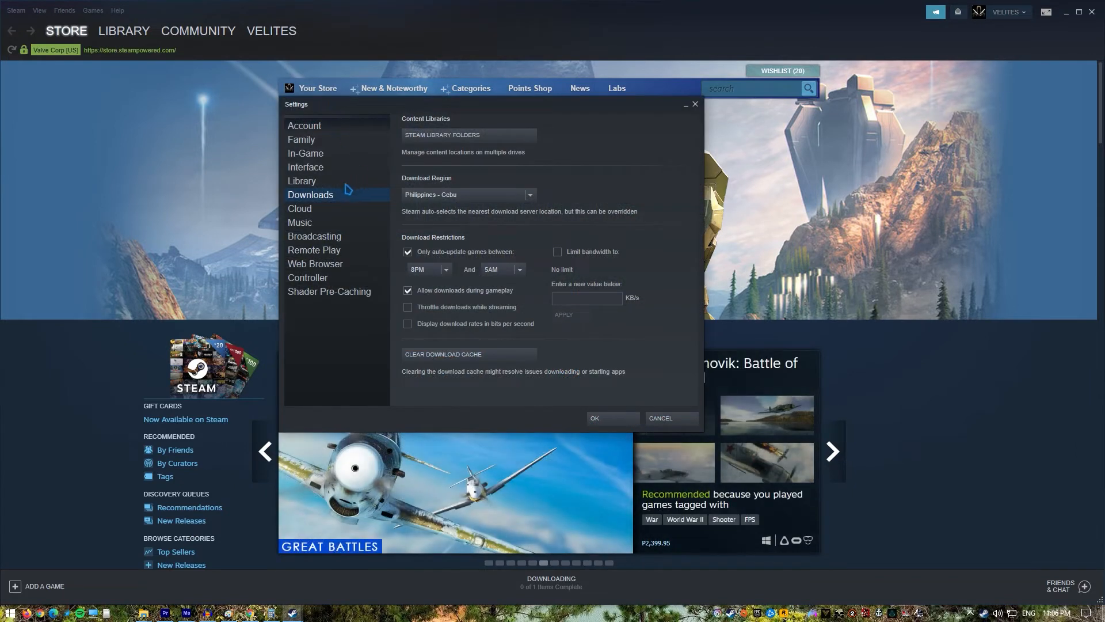
mouse_move(350, 205)
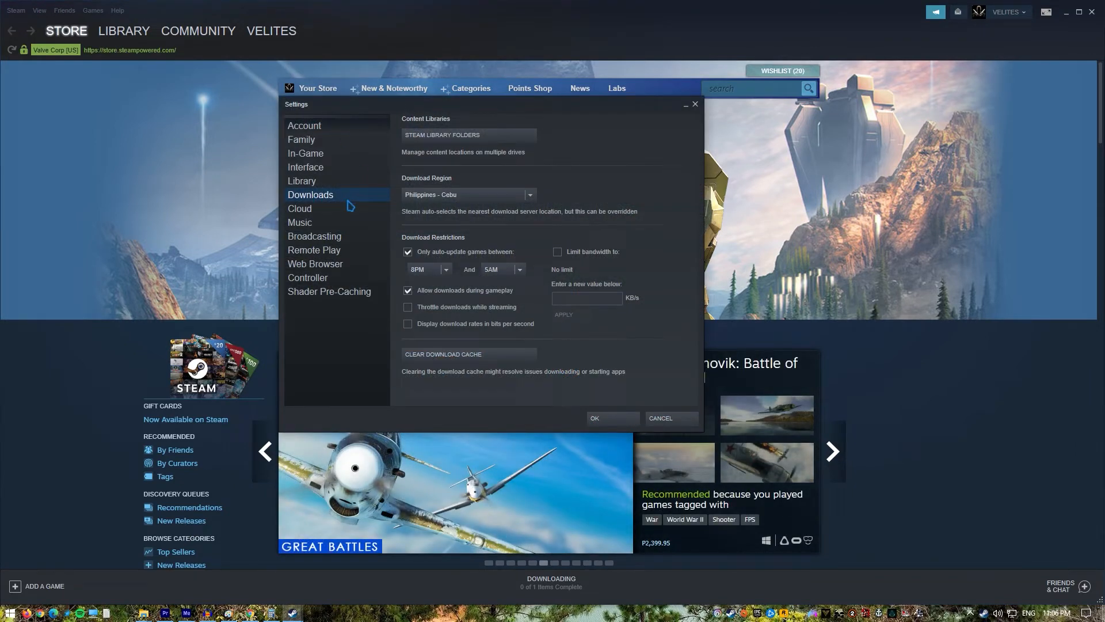
mouse_move(520, 139)
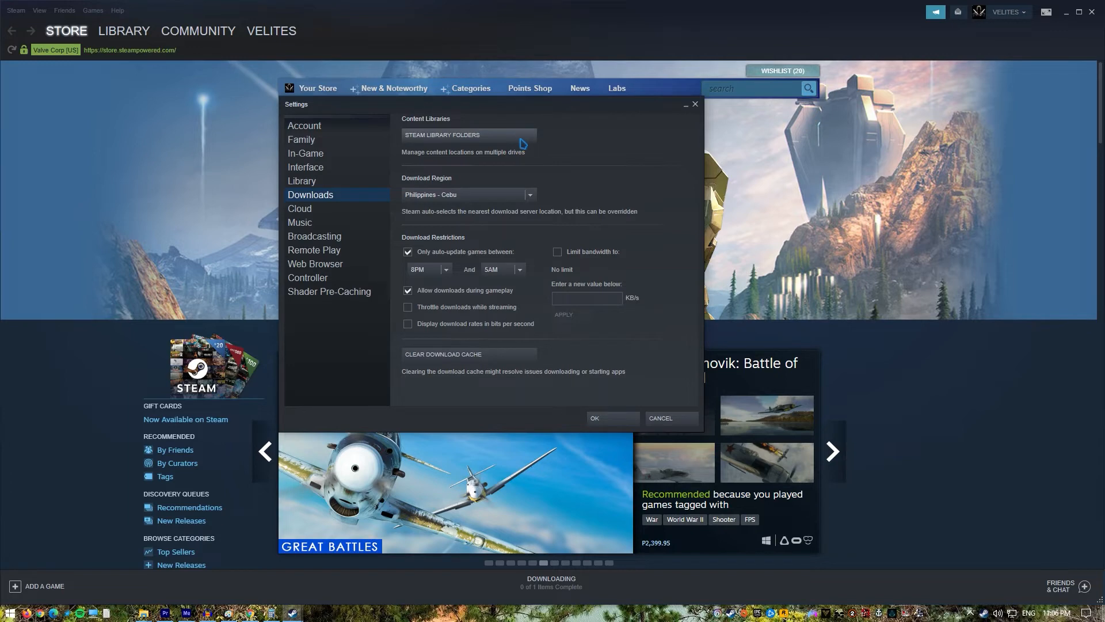
left_click(467, 135)
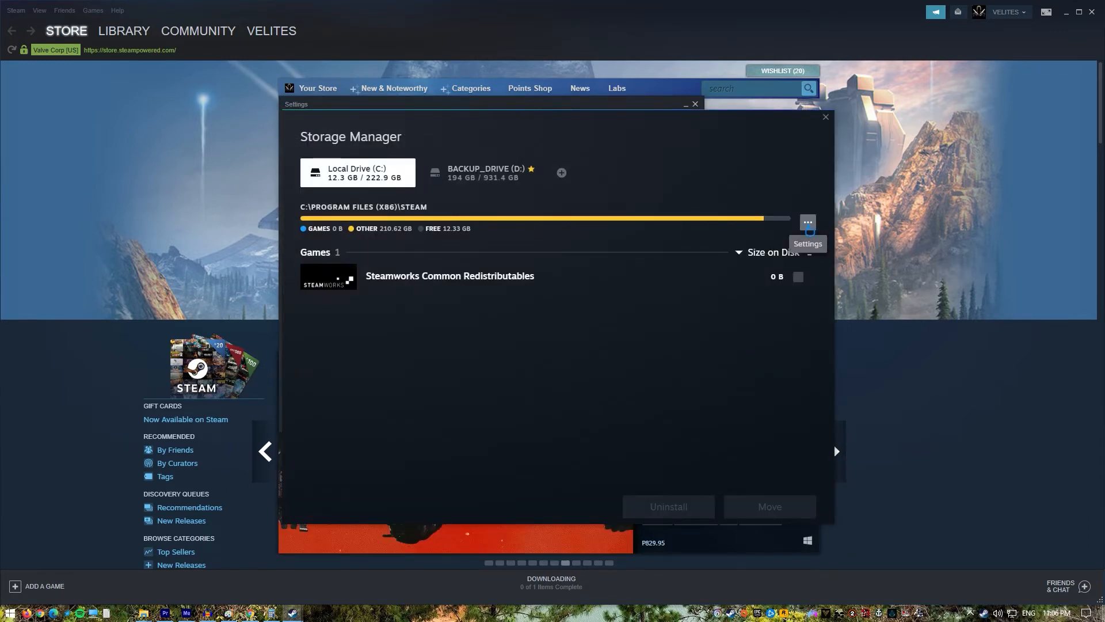
left_click(809, 222)
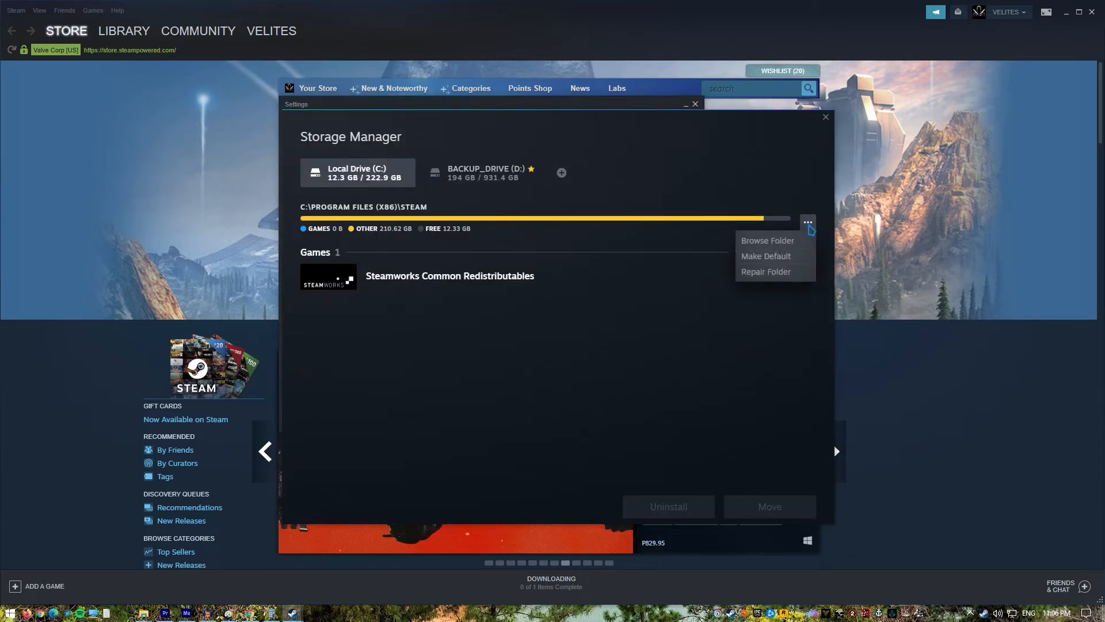
left_click(766, 271)
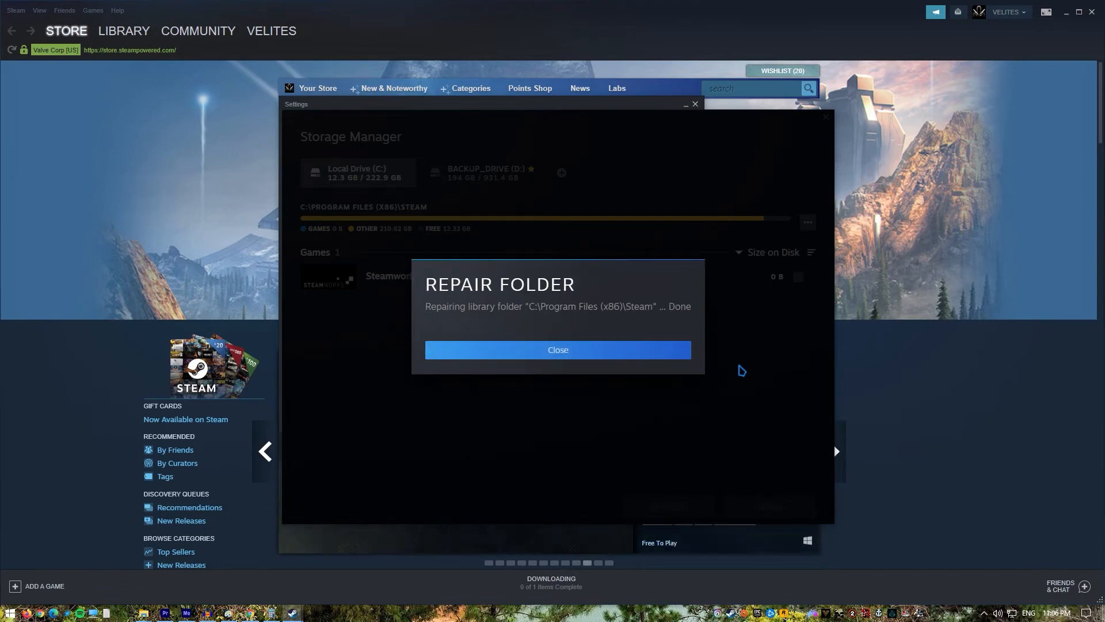
left_click(558, 350)
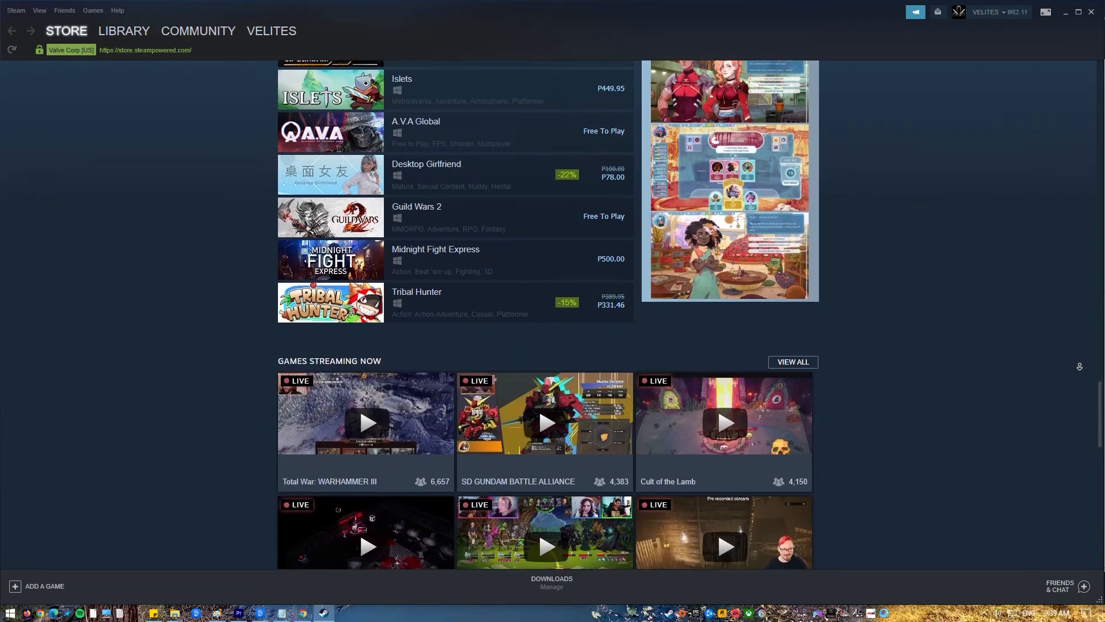
scroll("down", 3)
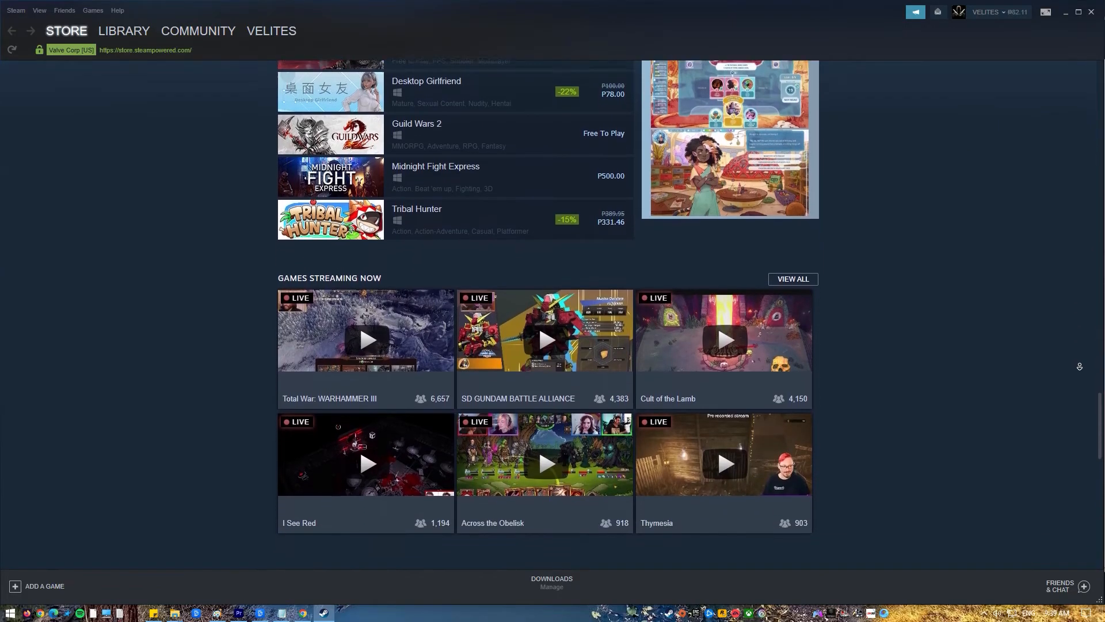
scroll("down", 3)
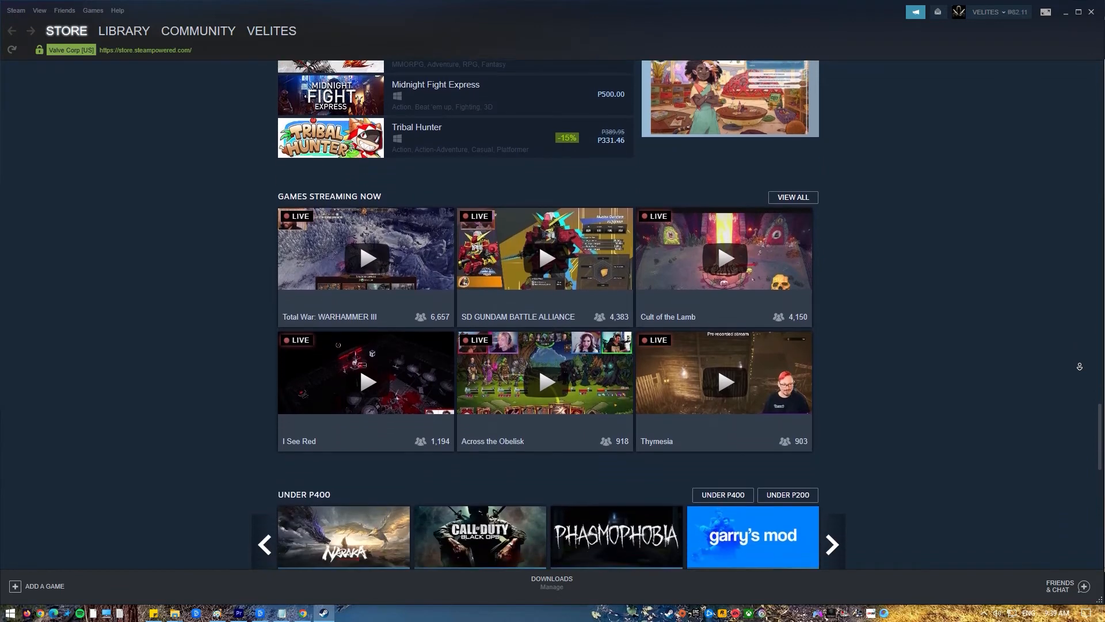
scroll("down", 3)
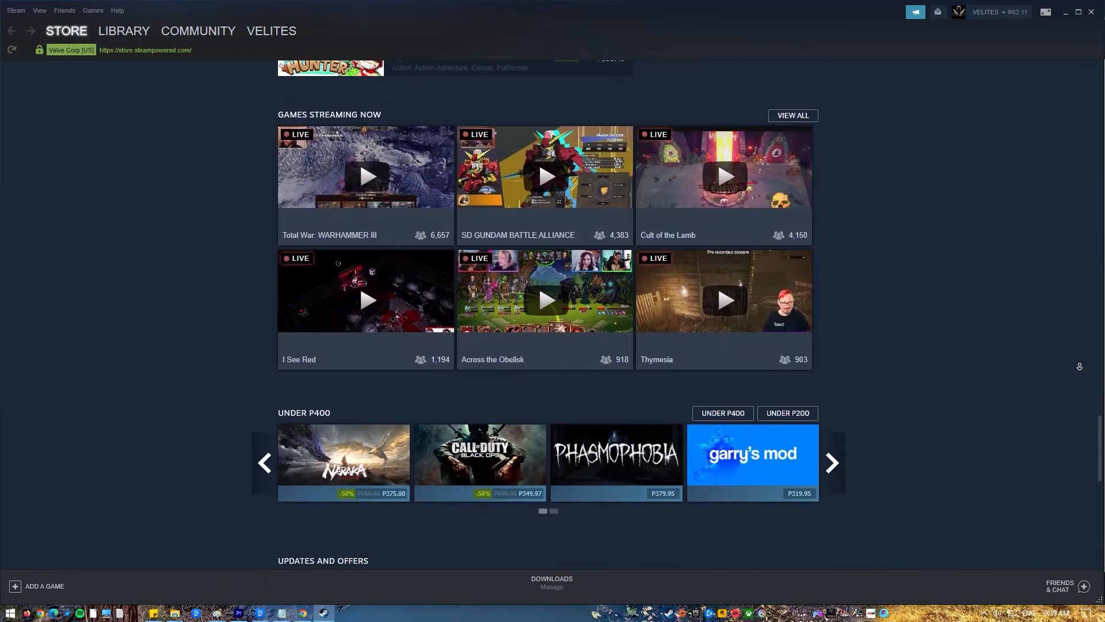
scroll("down", 3)
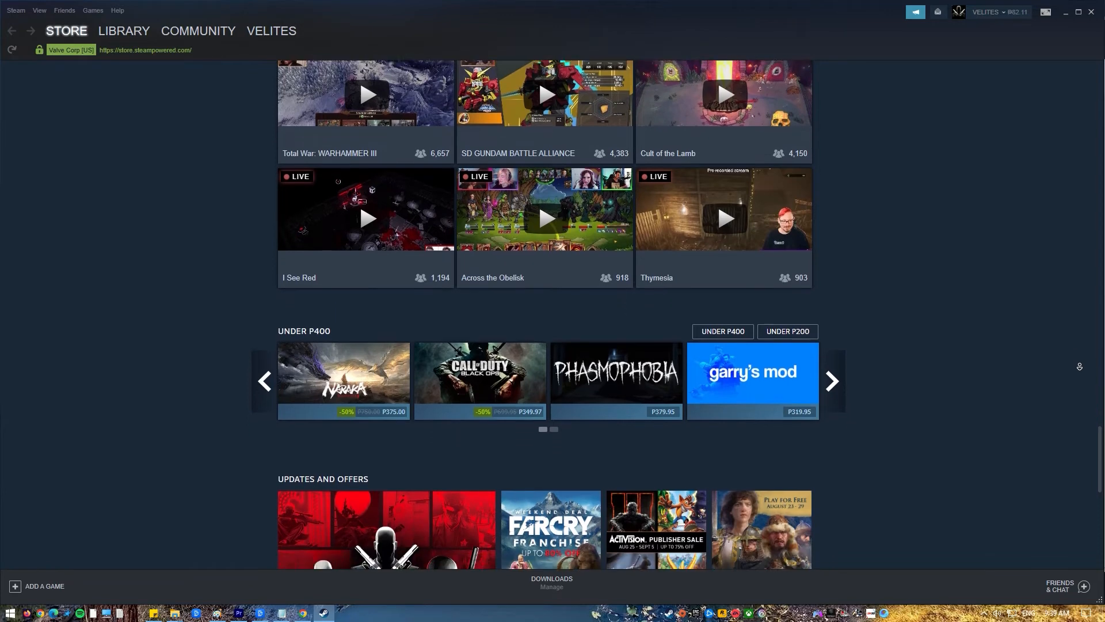
scroll("down", 3)
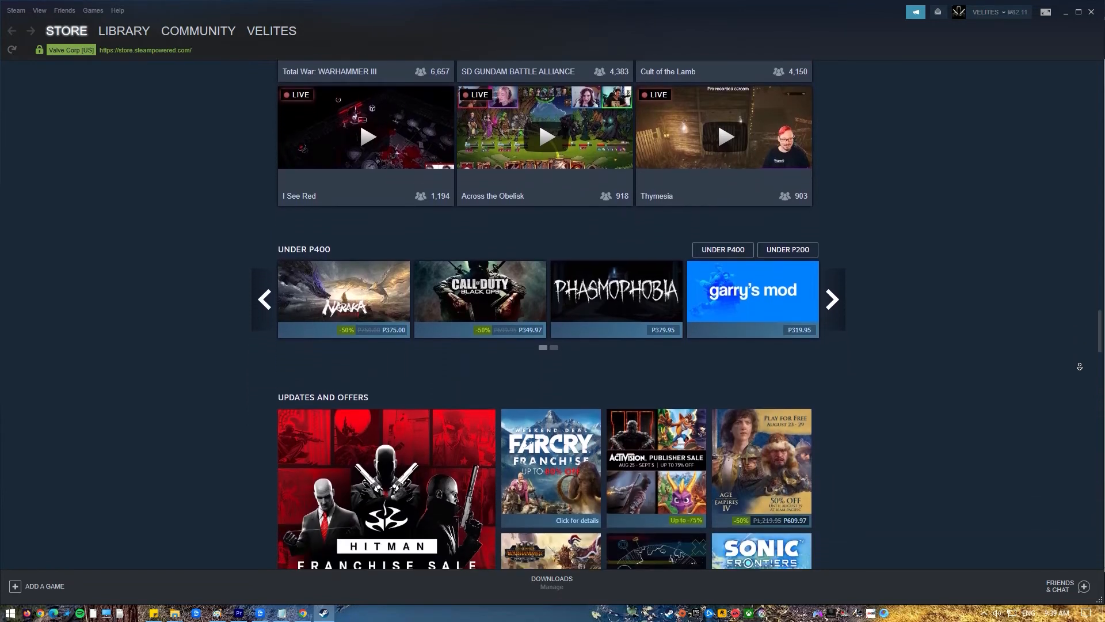
scroll("down", 3)
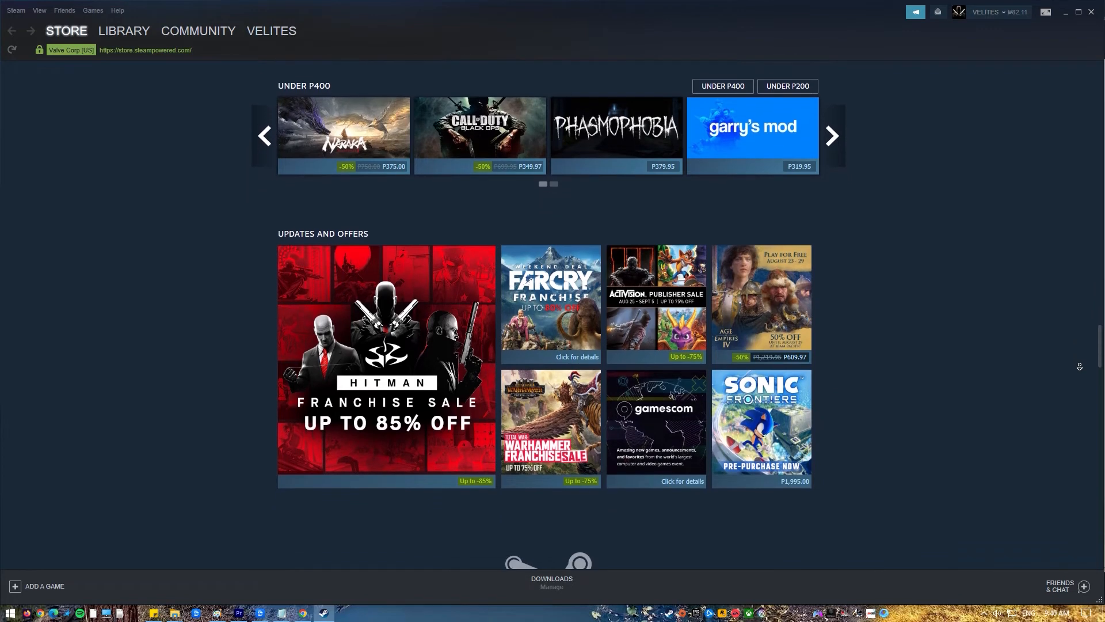
scroll("down", 3)
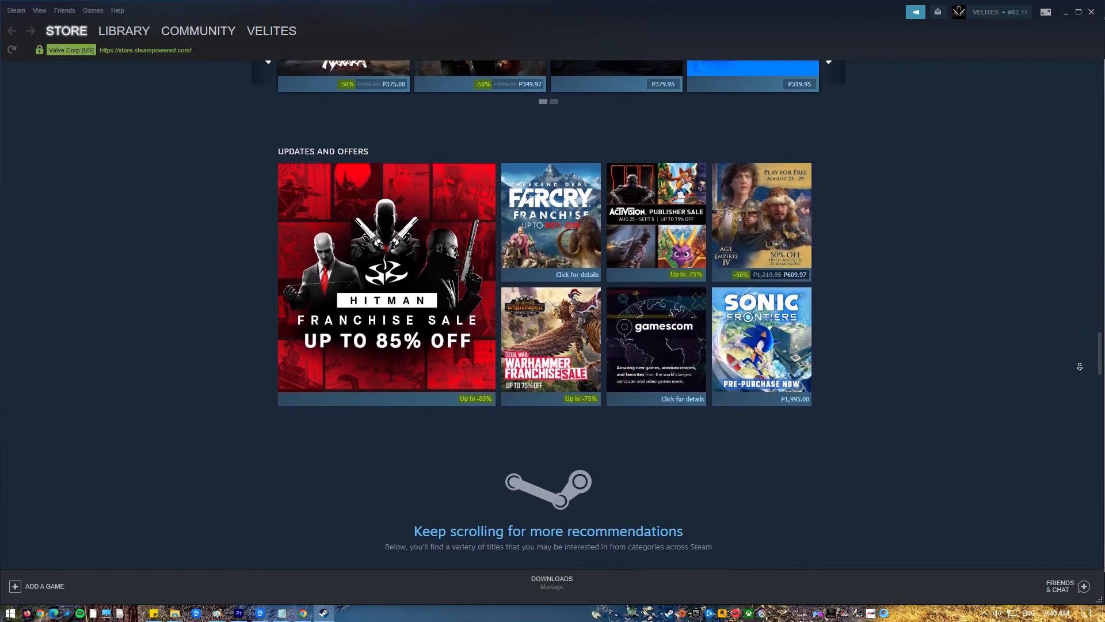
left_click(16, 9)
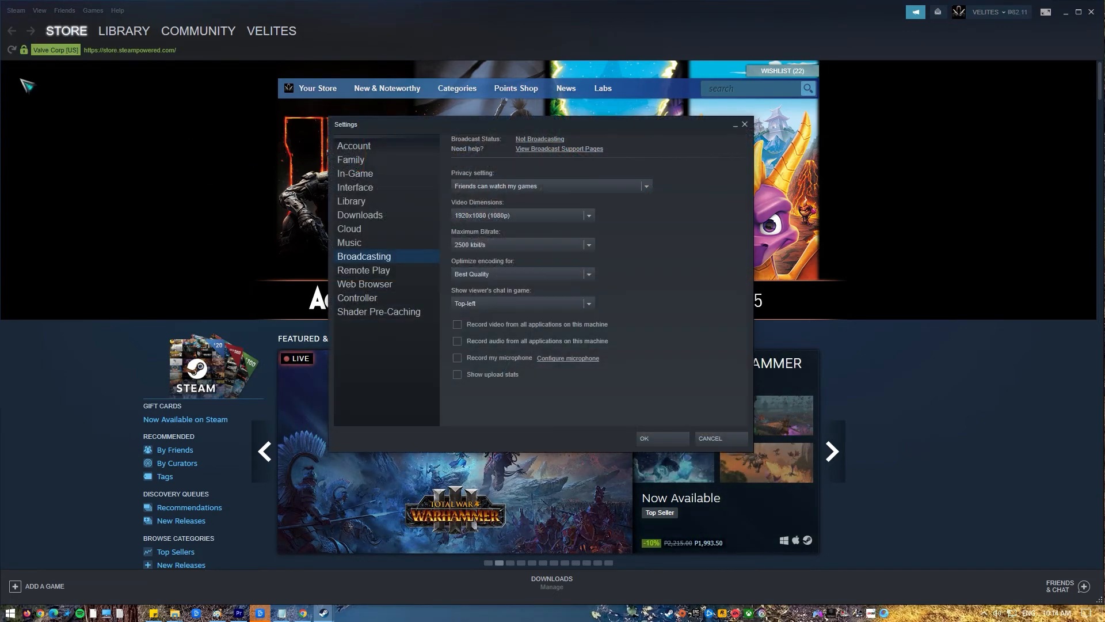
Expand the Download Region list in Downloads settings, currently set to Philippines - Cebu
left_click(359, 215)
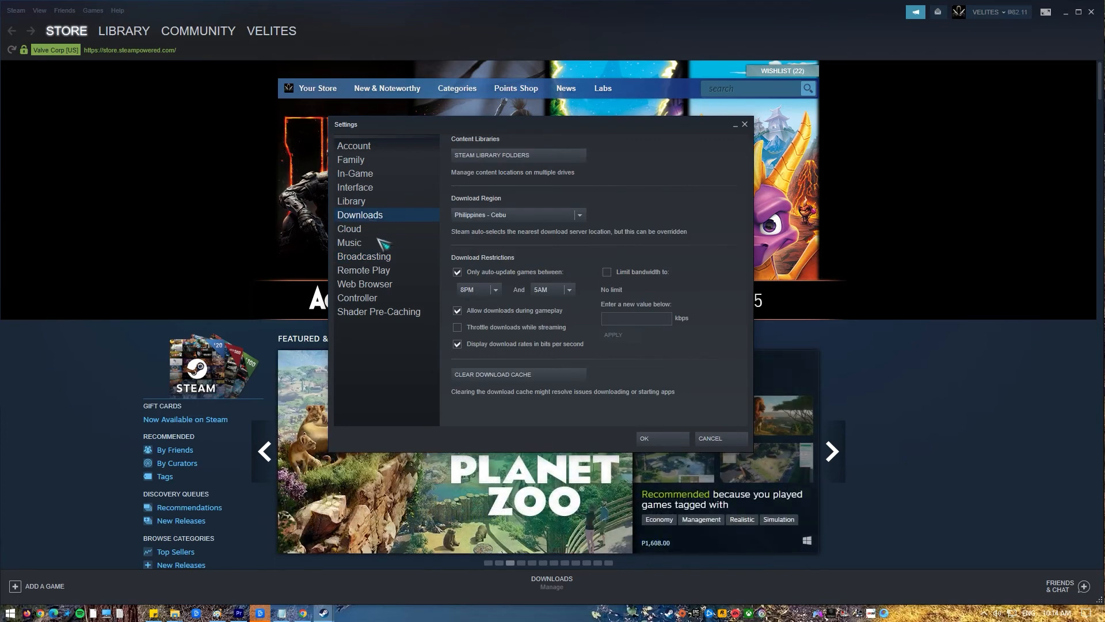
mouse_move(586, 234)
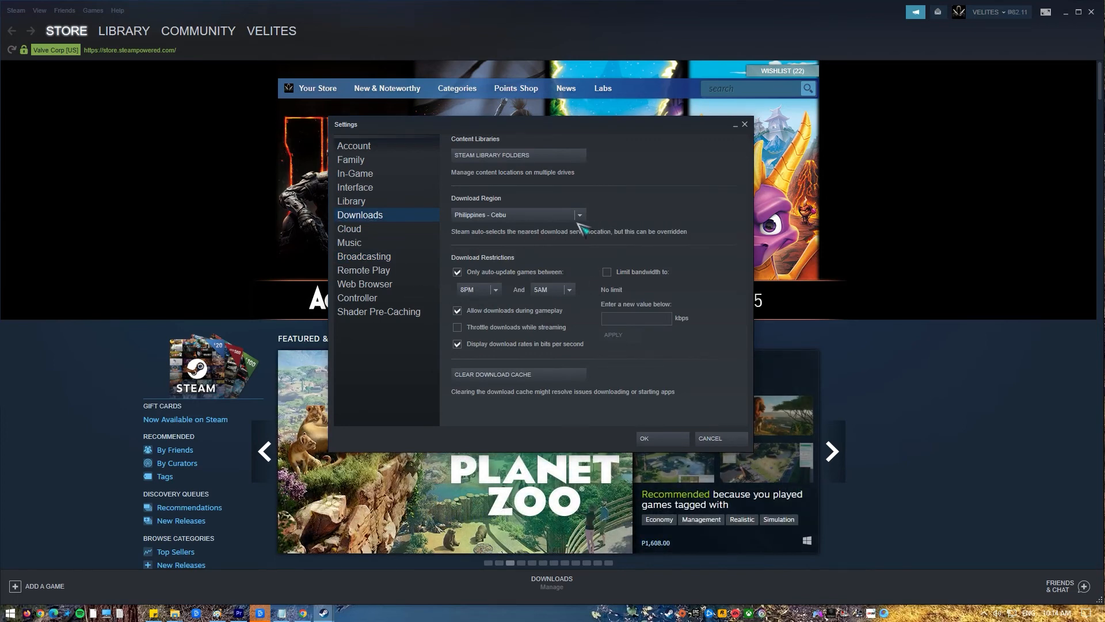
left_click(578, 214)
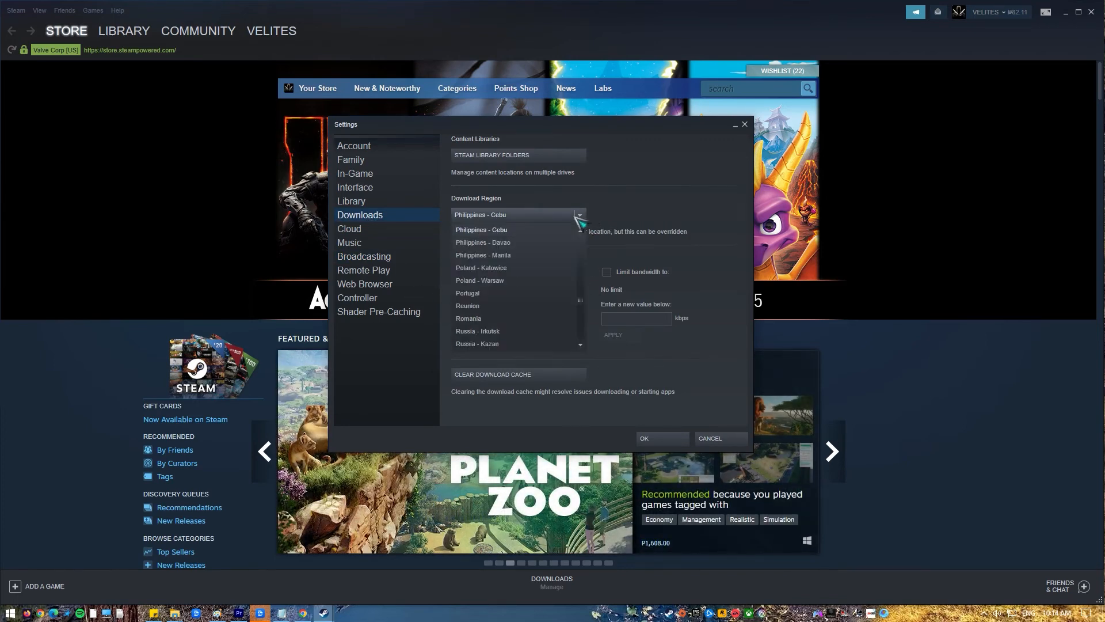
scroll("down", 3)
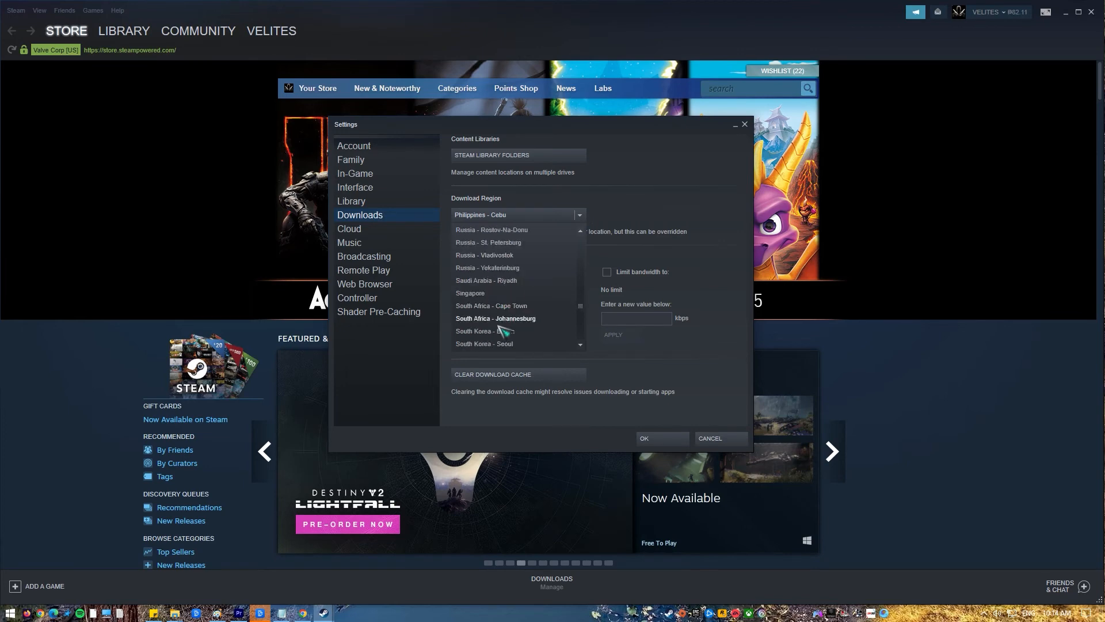
scroll("down", 3)
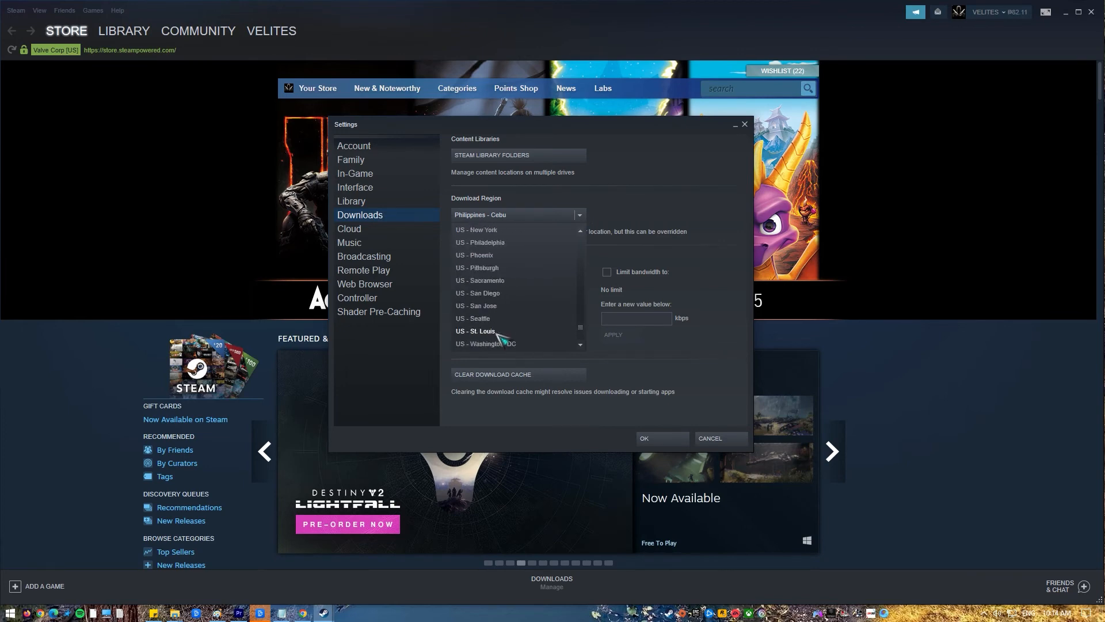